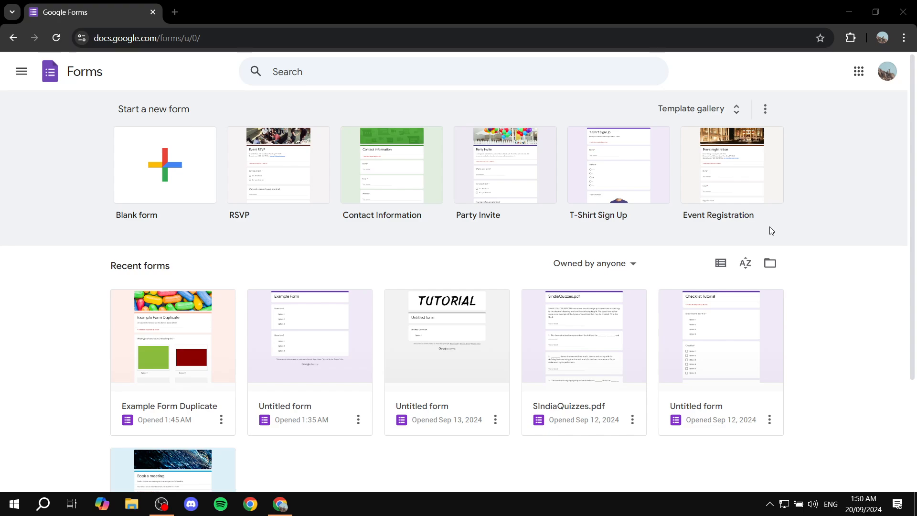
mouse_move(304, 321)
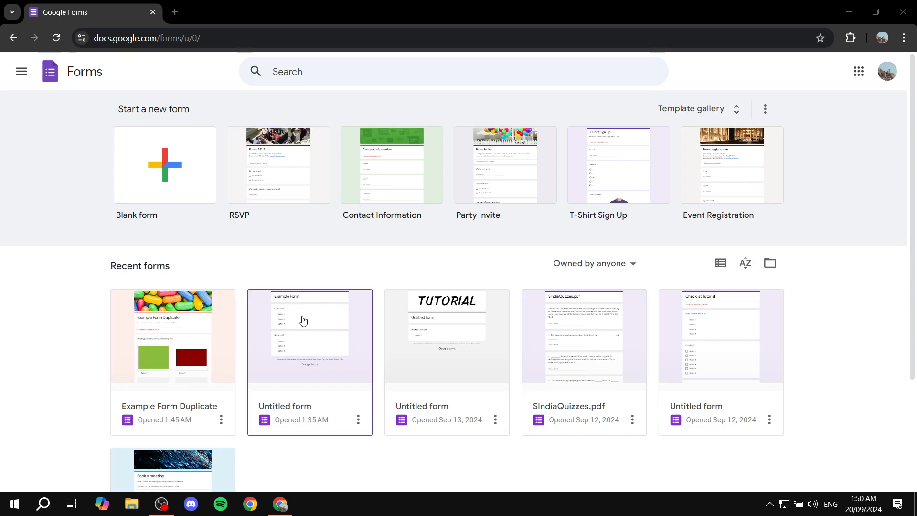
mouse_move(177, 321)
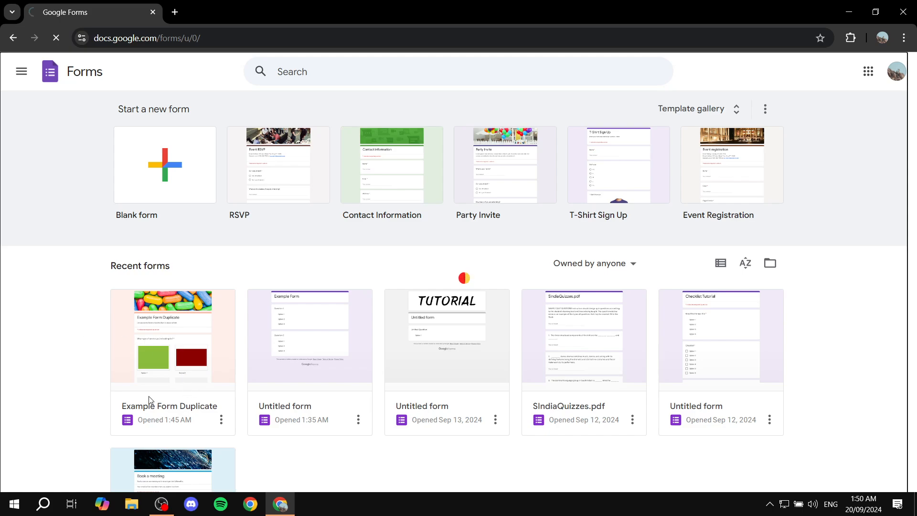
- Open the Example Form Duplicate form from Recent forms
left_click(172, 338)
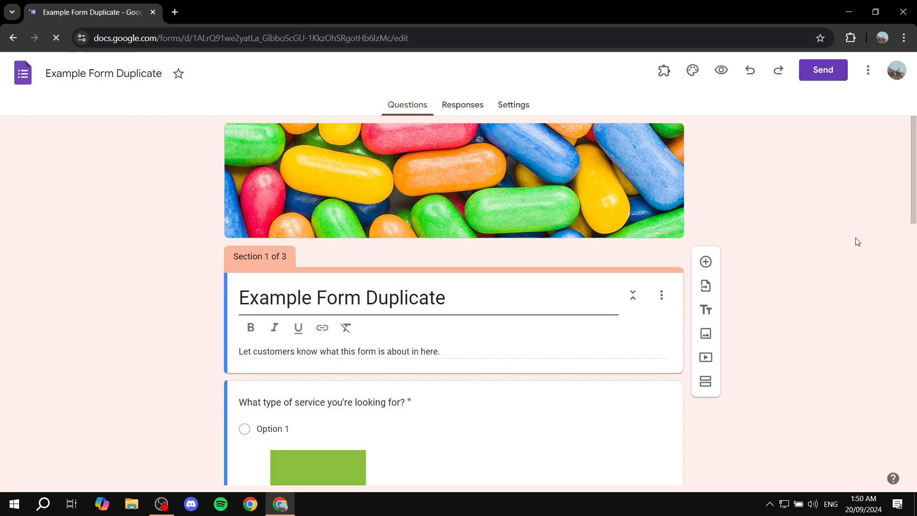
mouse_move(868, 70)
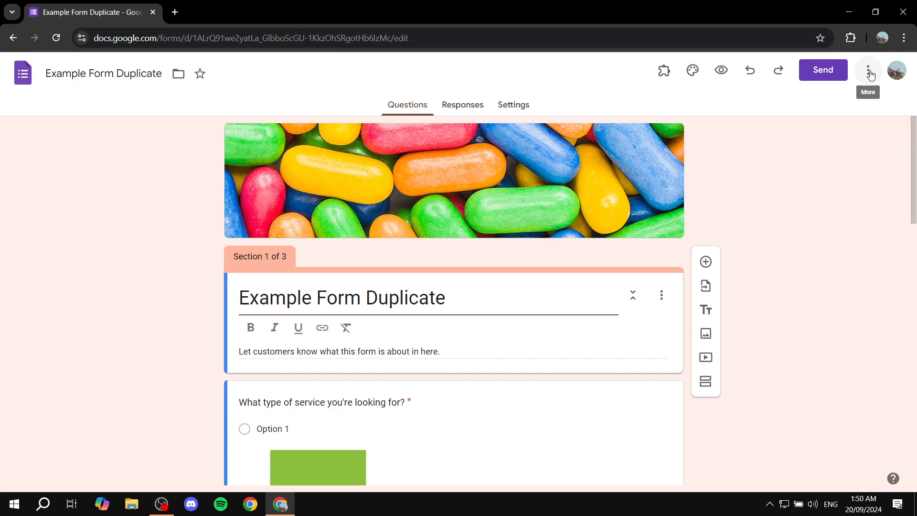
- From the More menu's Get add-ons, search 'for' and select the formLimiter add-on page
left_click(869, 70)
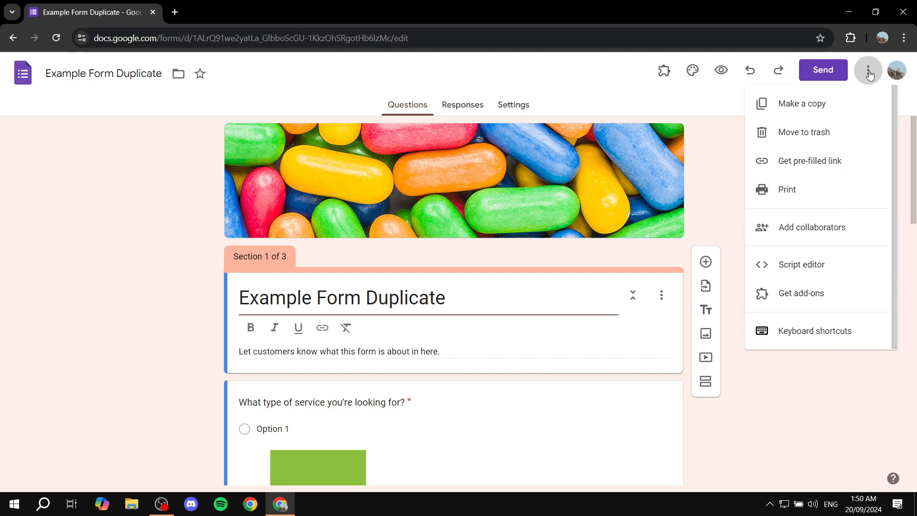
mouse_move(803, 298)
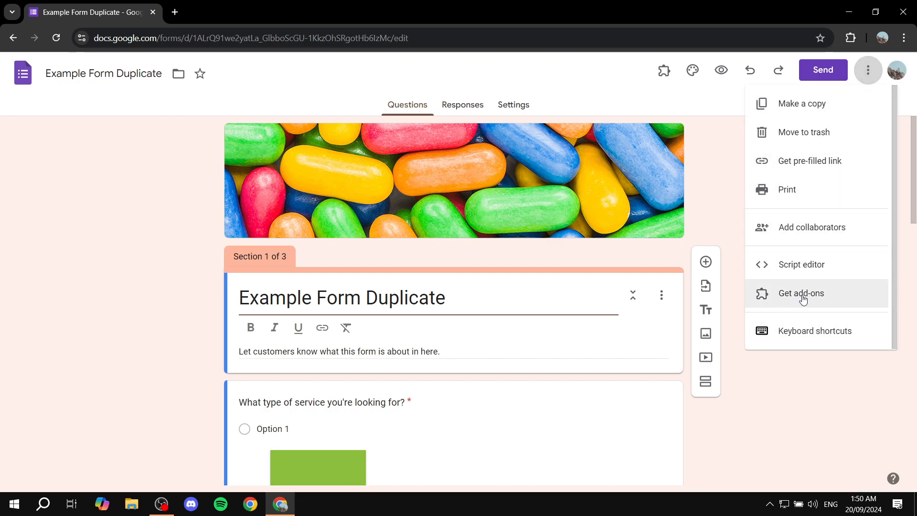
left_click(801, 294)
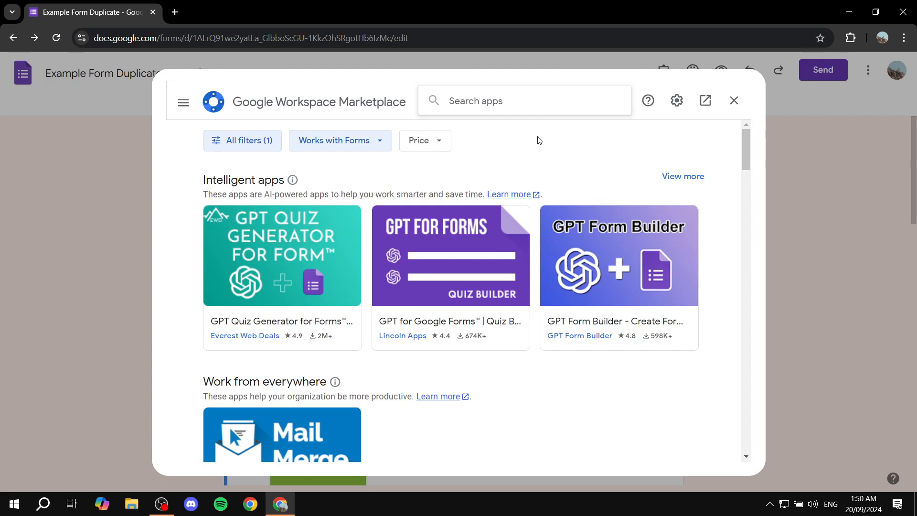
type("for")
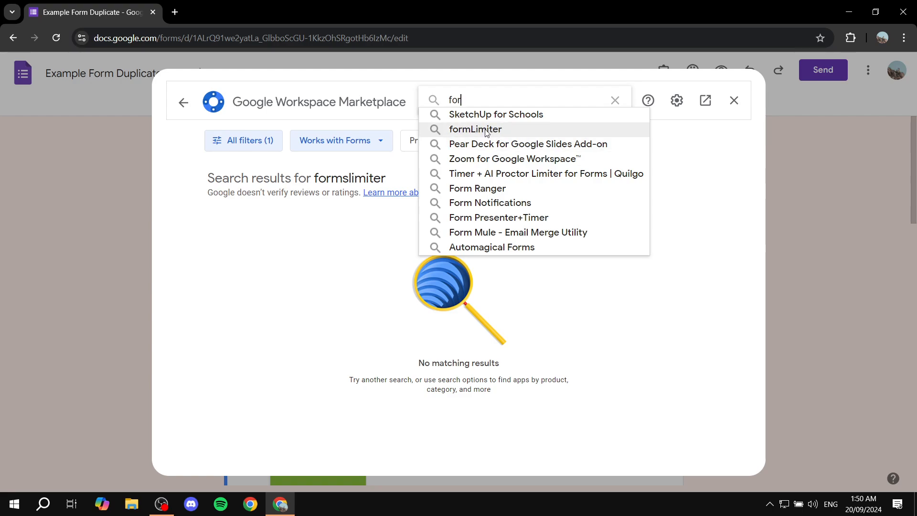
left_click(475, 129)
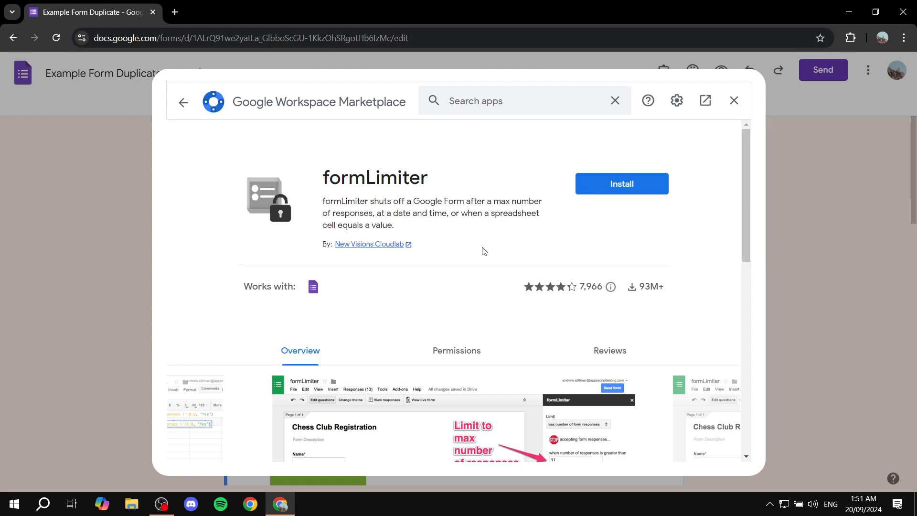
mouse_move(656, 154)
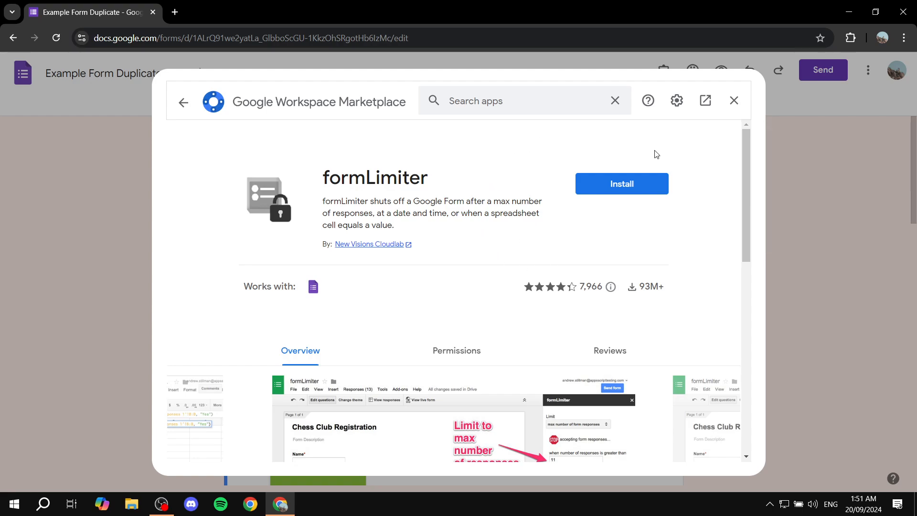
- Install formLimiter, sign in, grant its permissions and dismiss the confirmation
left_click(621, 184)
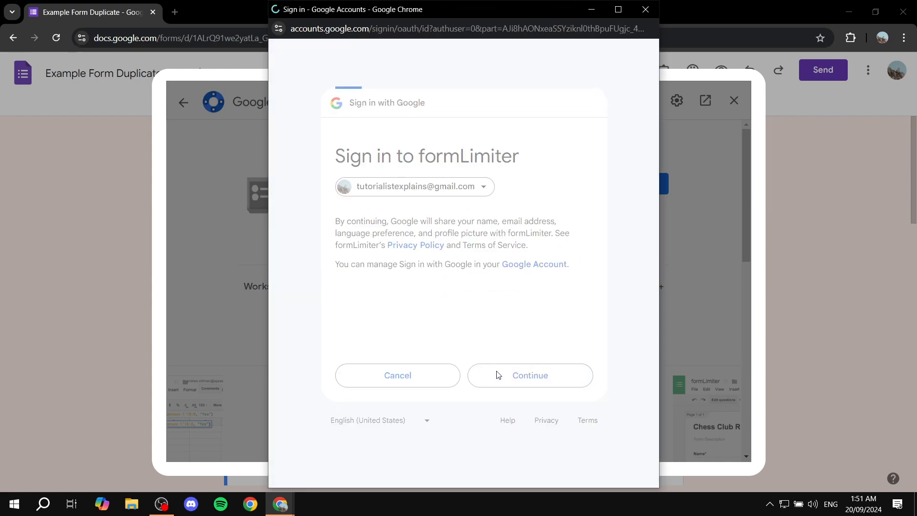
left_click(530, 374)
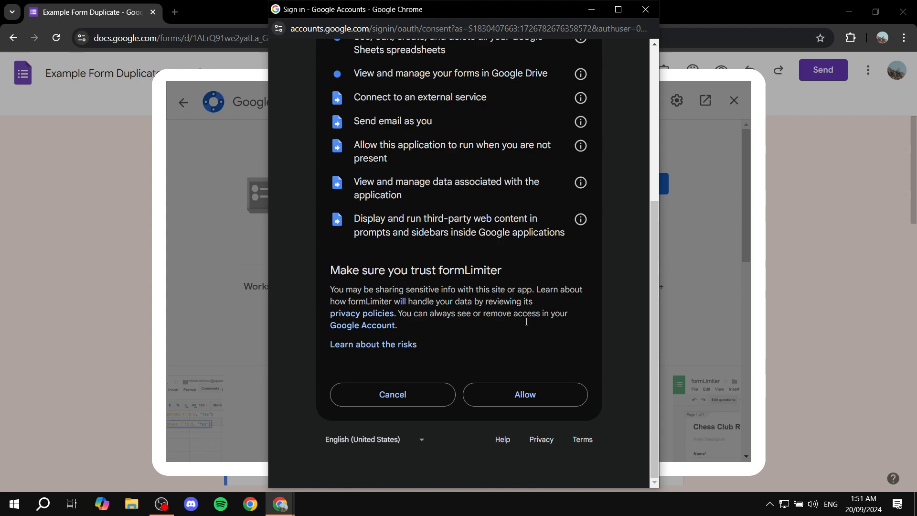
left_click(525, 395)
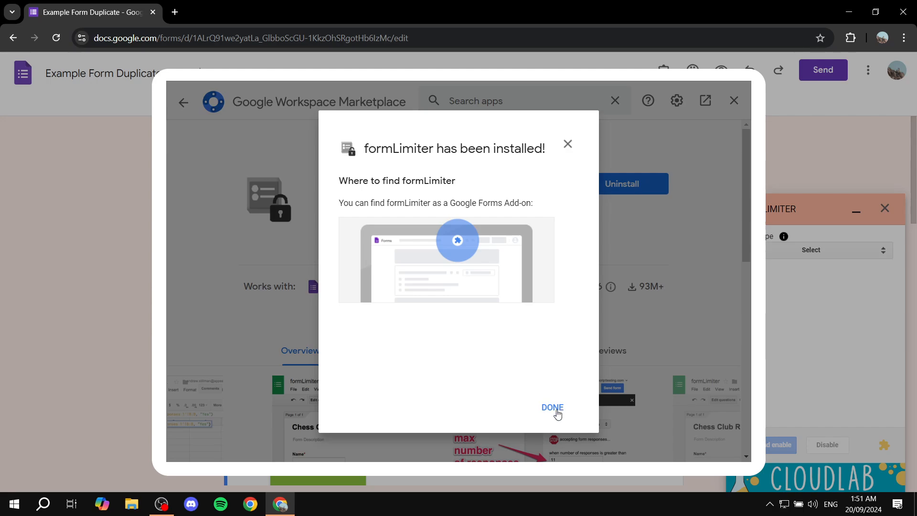
left_click(551, 407)
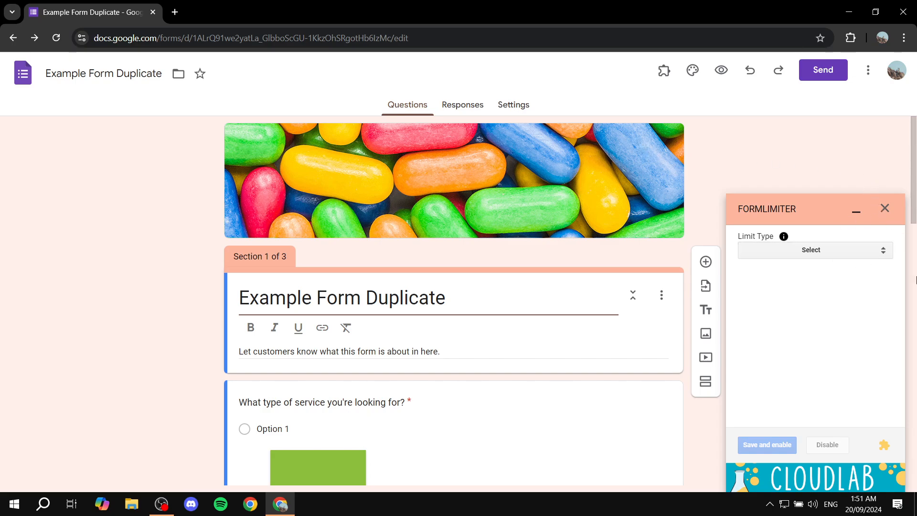
mouse_move(886, 206)
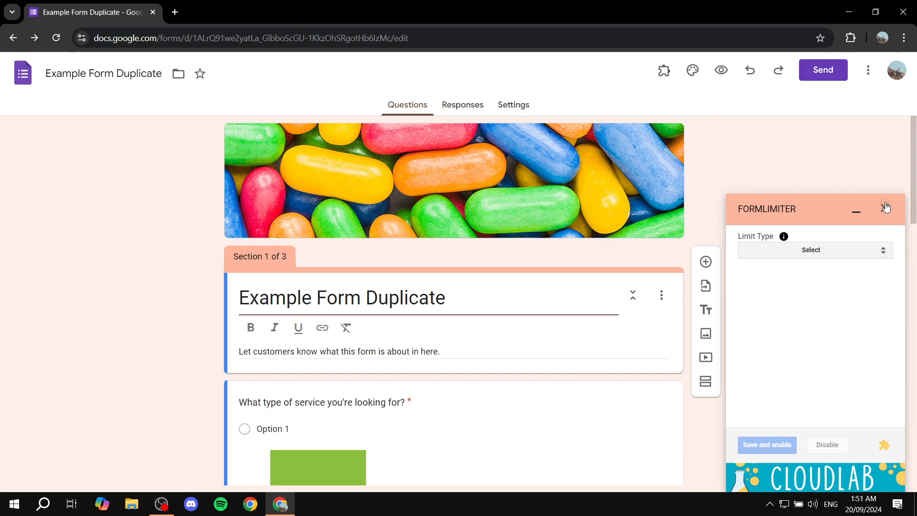
left_click(886, 207)
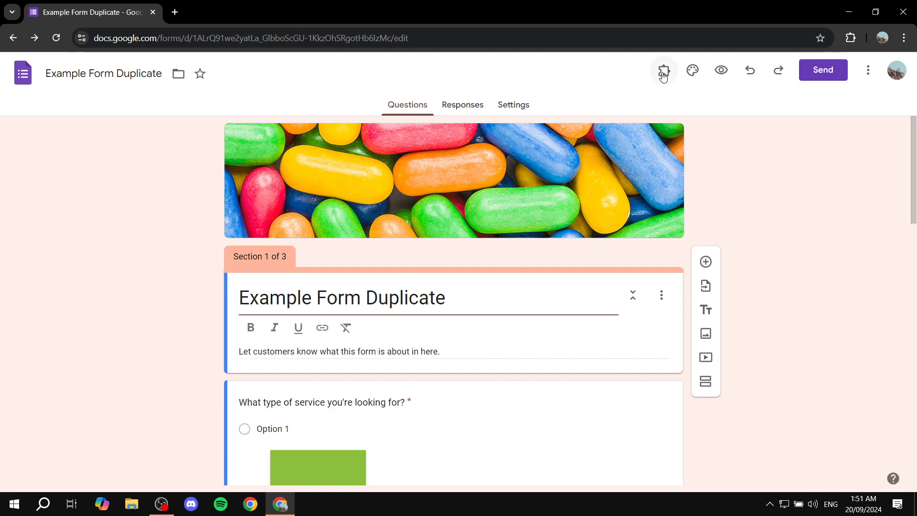
mouse_move(692, 71)
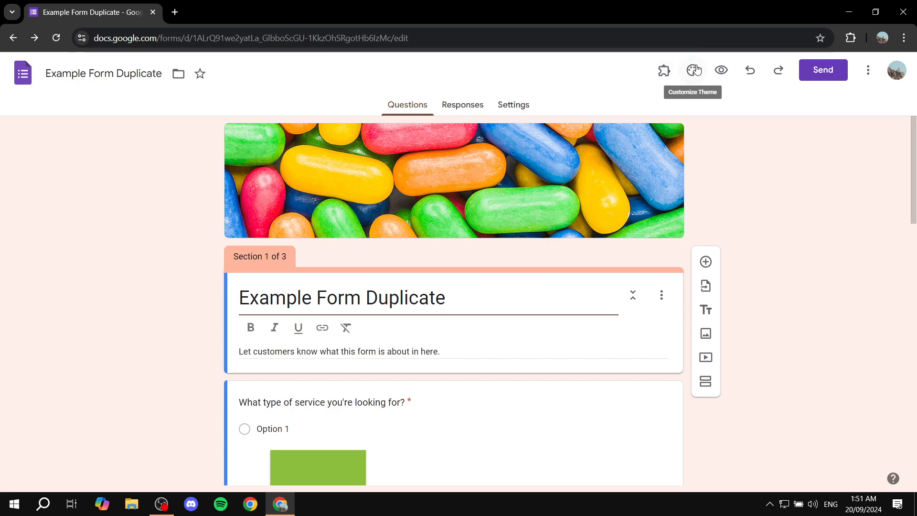
left_click(663, 70)
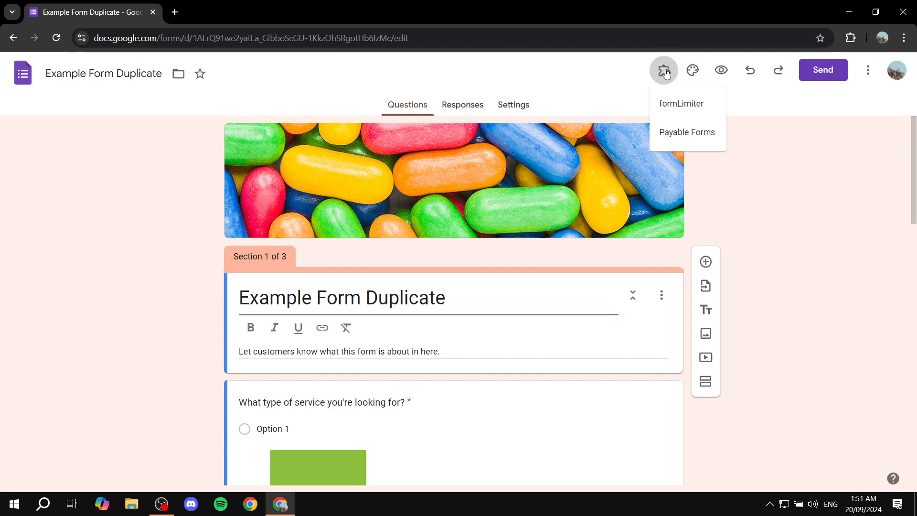
mouse_move(703, 106)
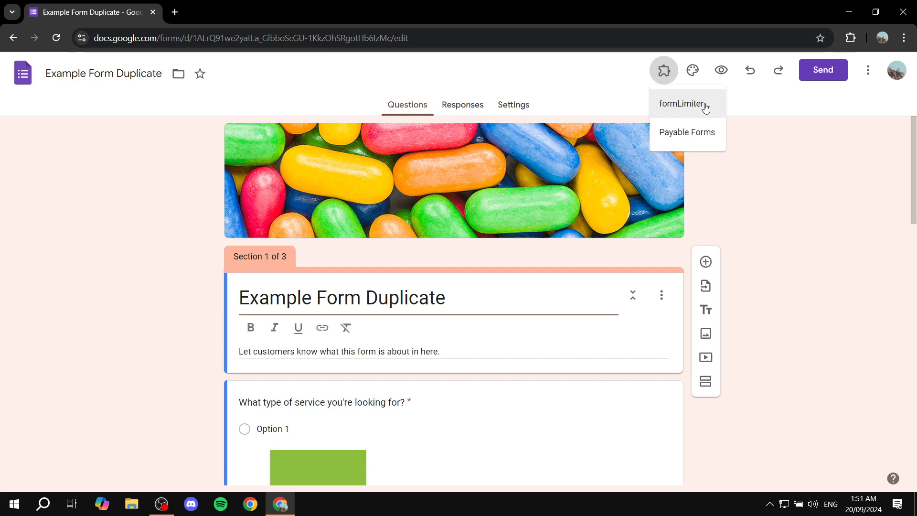
left_click(682, 103)
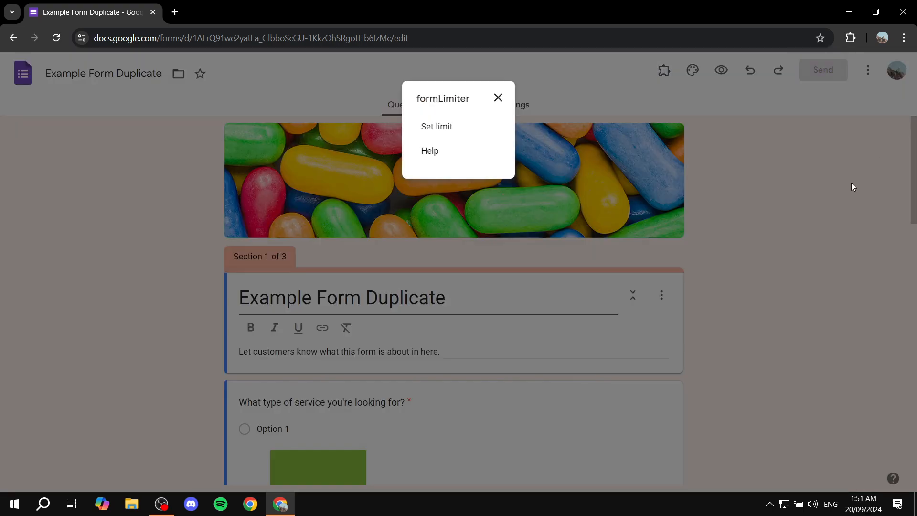
mouse_move(443, 126)
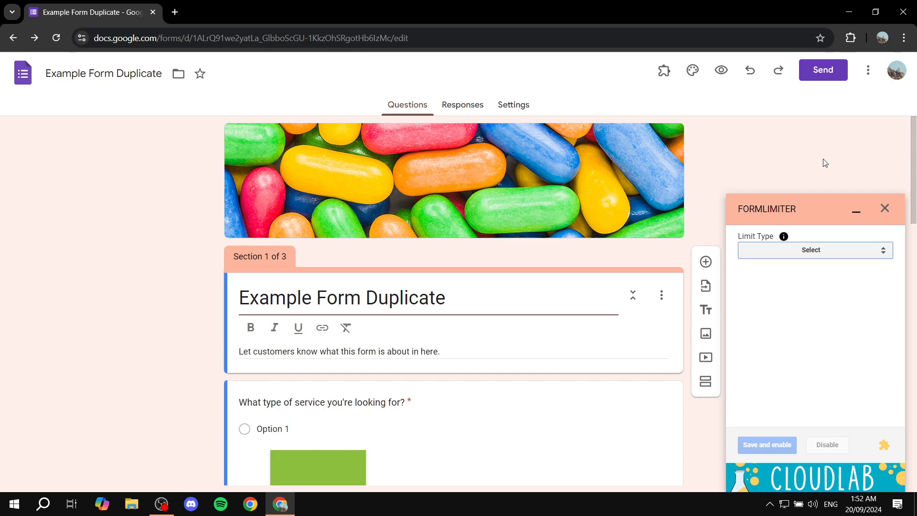
mouse_move(847, 256)
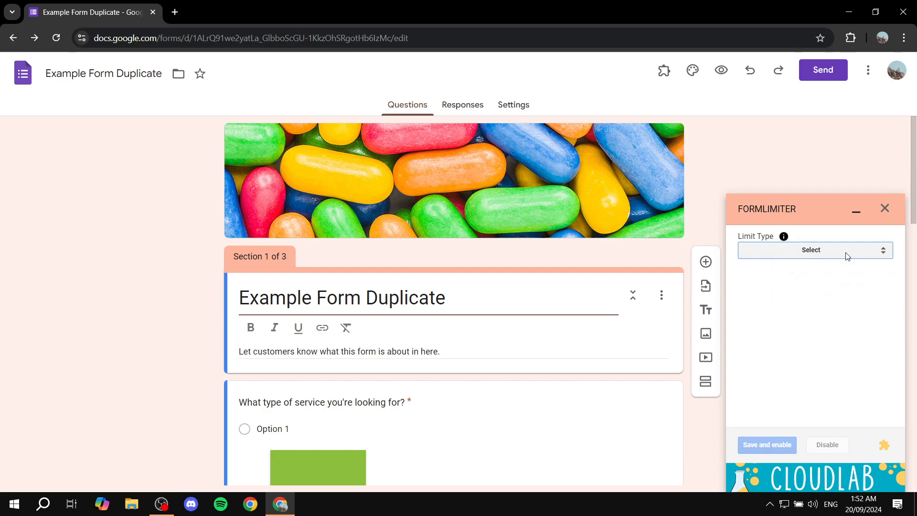
- Set the formLimiter limit type to number of form responses
left_click(811, 250)
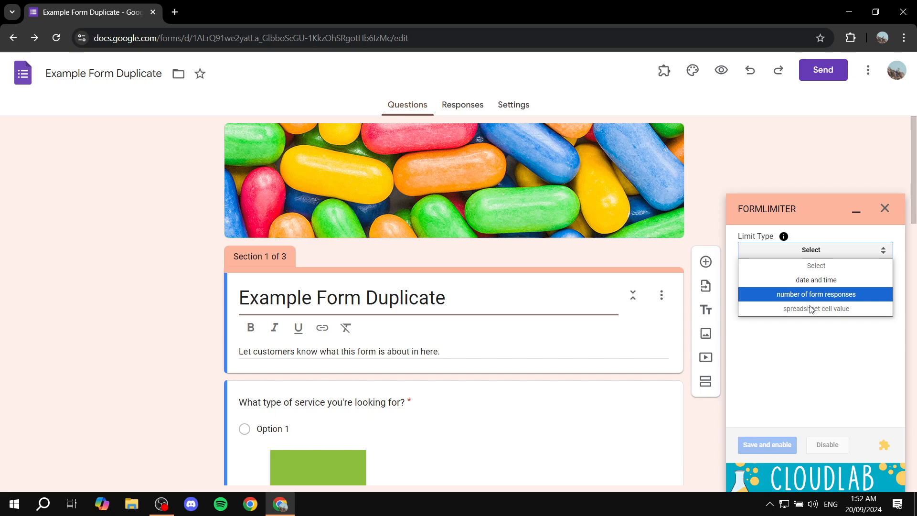
mouse_move(816, 280)
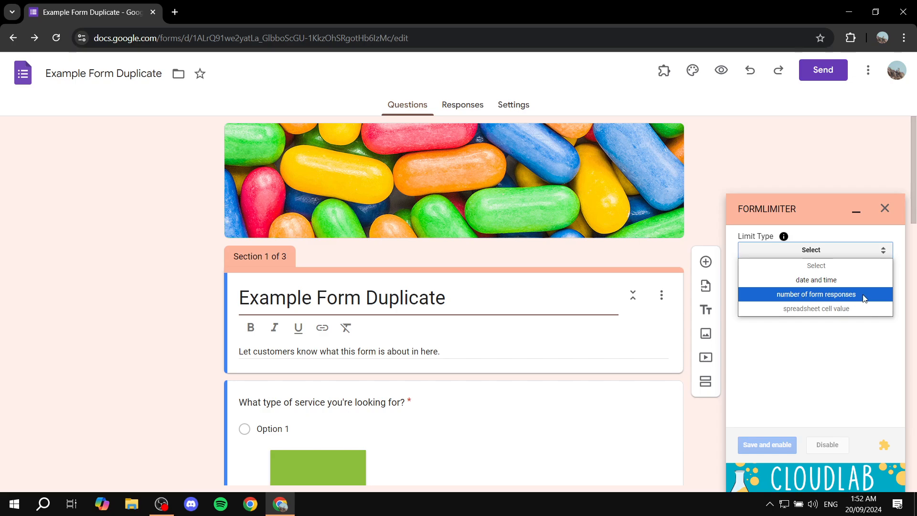
mouse_move(836, 285)
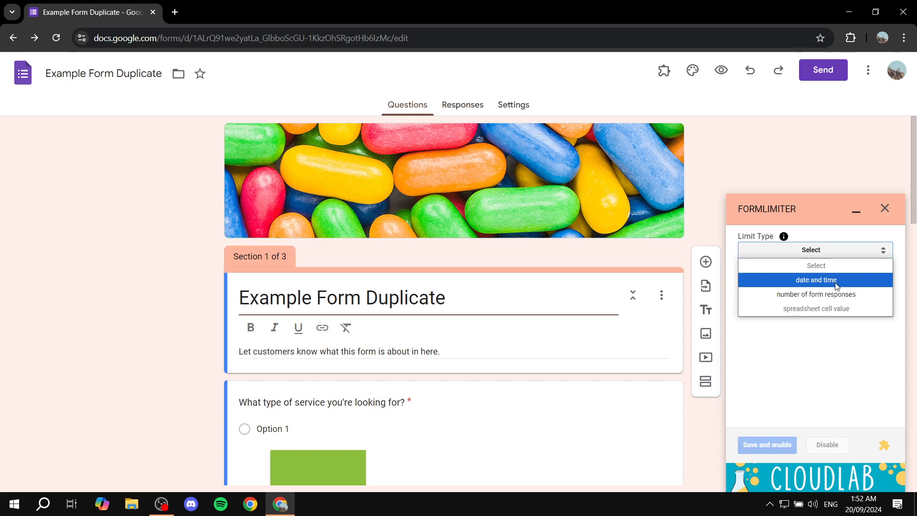
mouse_move(821, 298)
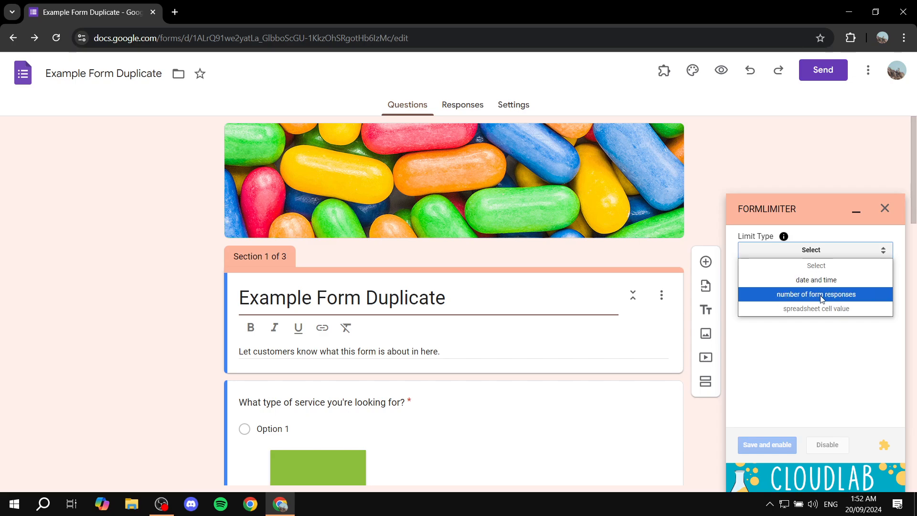
left_click(815, 295)
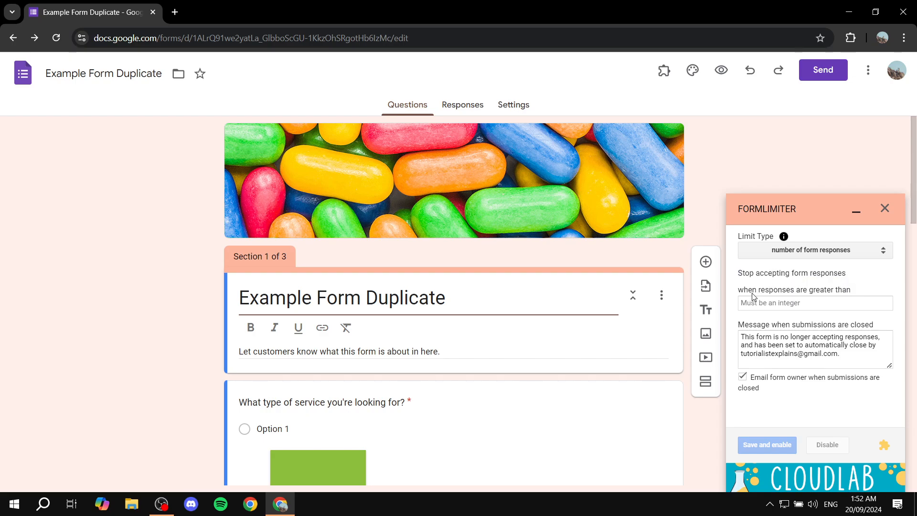
left_click(815, 304)
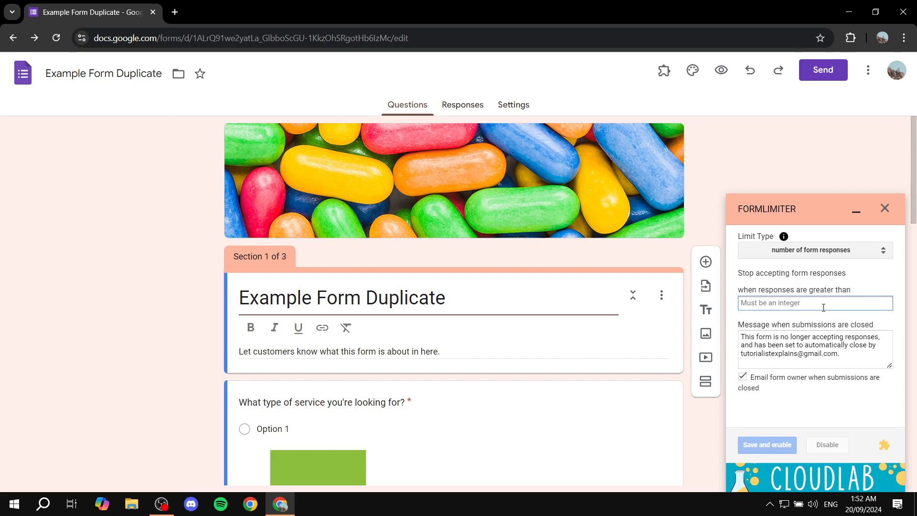
- Limit the form to close after 10 responses, keep owner email notification on, and save and enable
type("1")
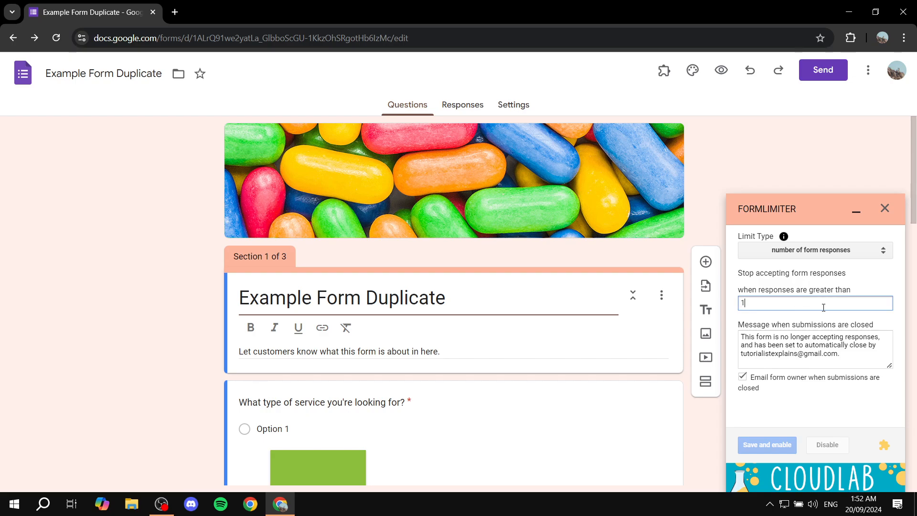
type("0")
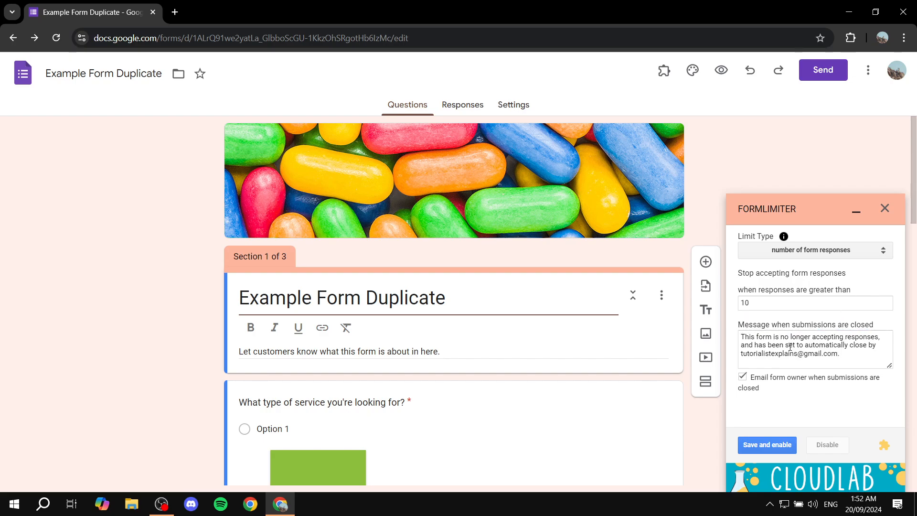
mouse_move(791, 321)
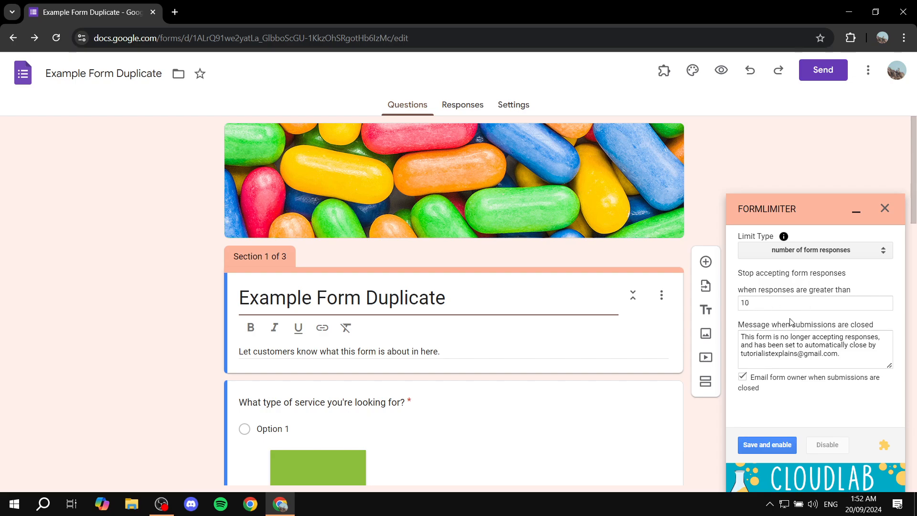
mouse_move(825, 328)
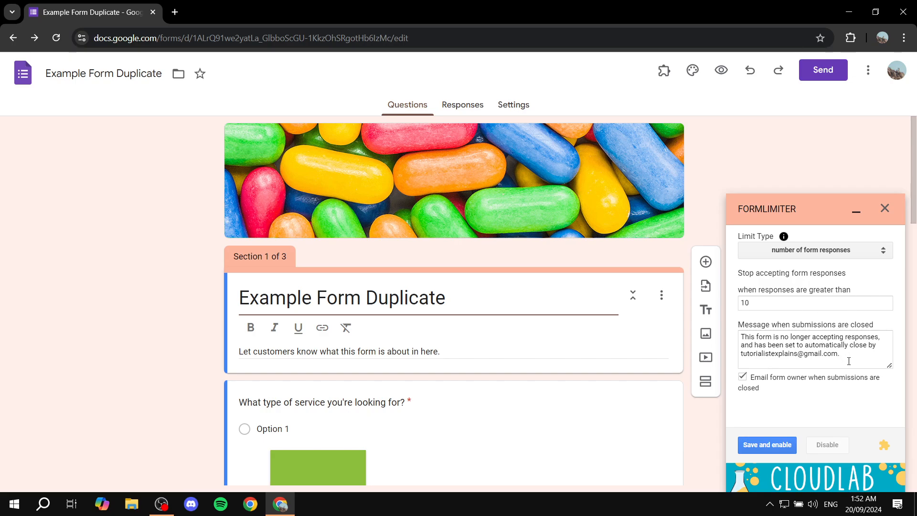
triple_click(815, 346)
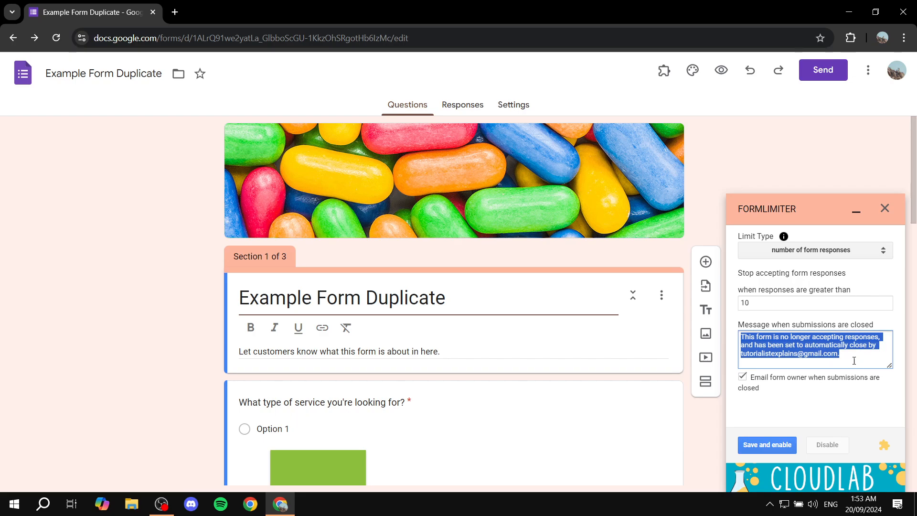
mouse_move(771, 399)
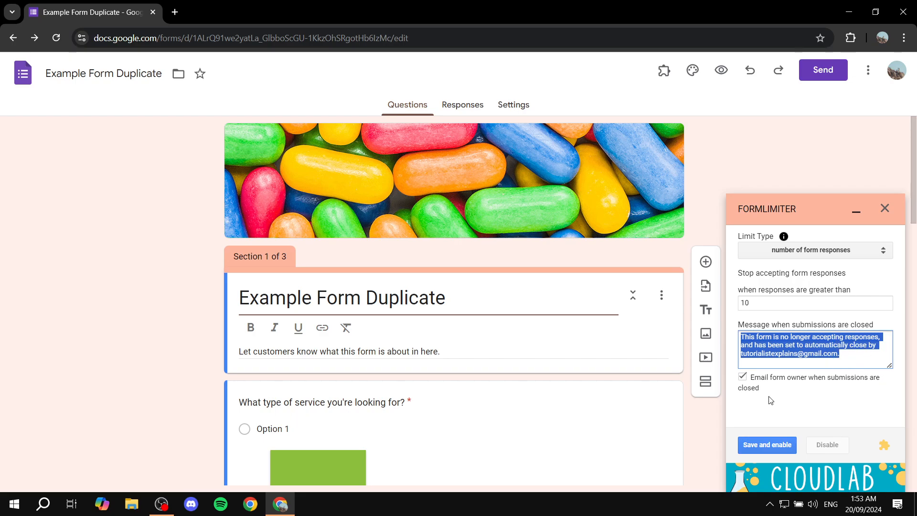
left_click(742, 377)
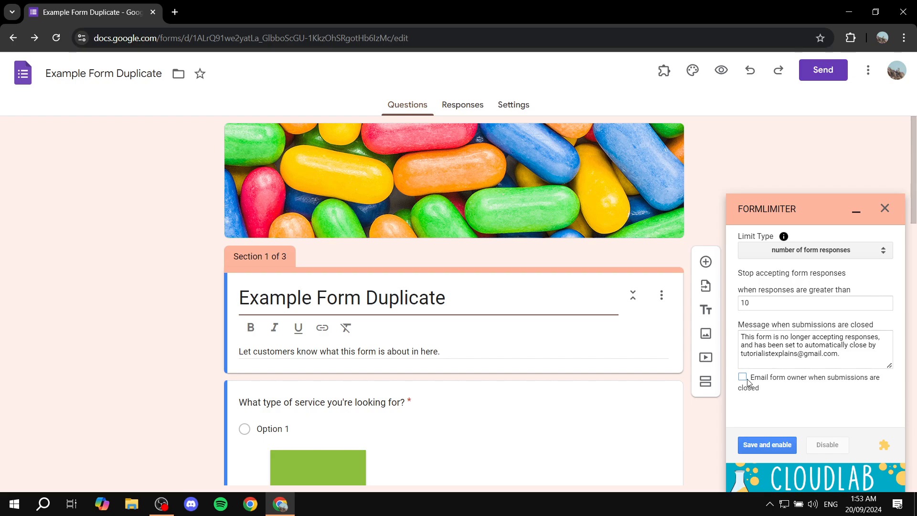
left_click(743, 378)
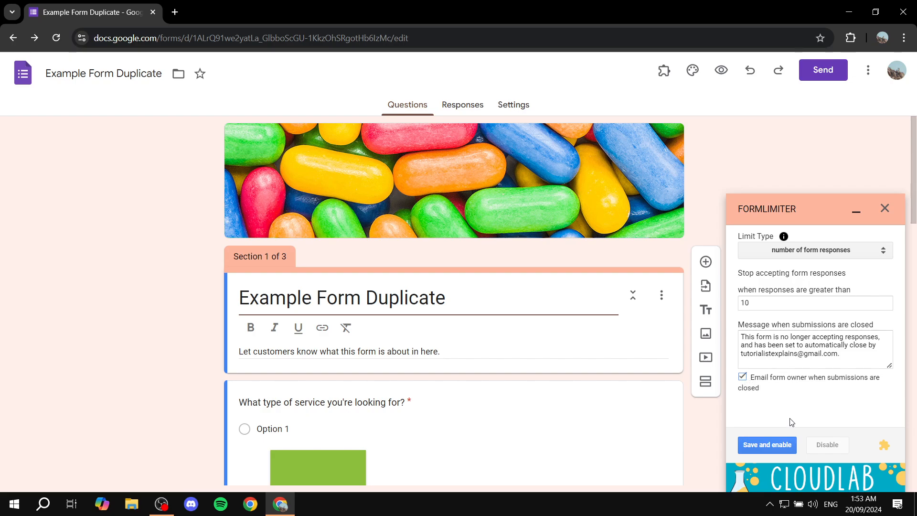
left_click(766, 444)
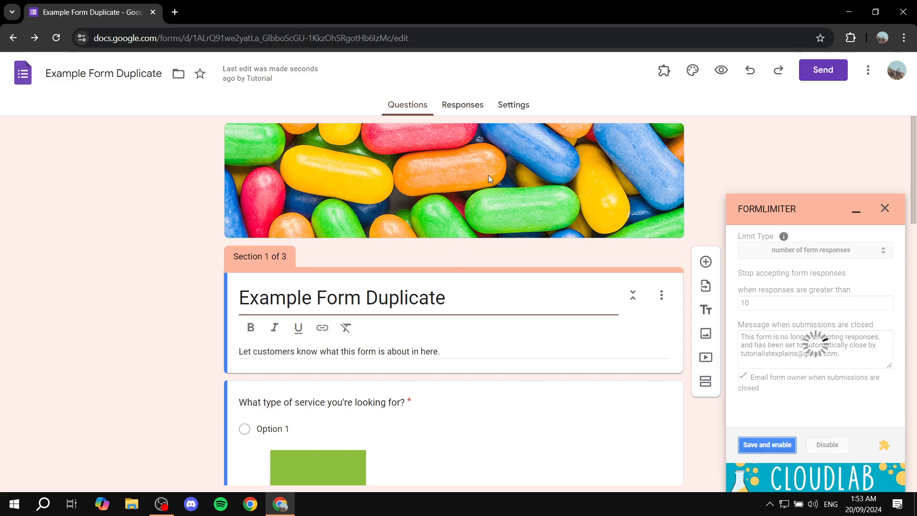
- Confirm the saved limit and close the formLimiter panel
left_click(767, 444)
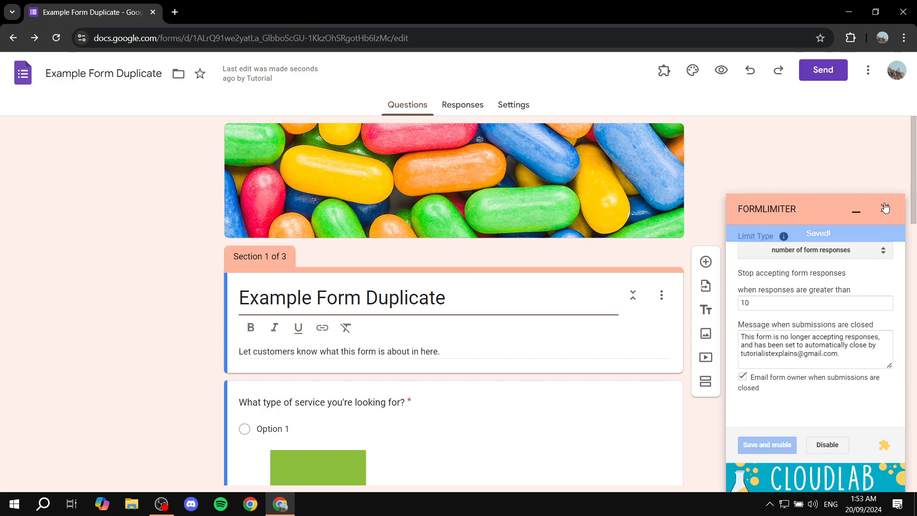
left_click(885, 208)
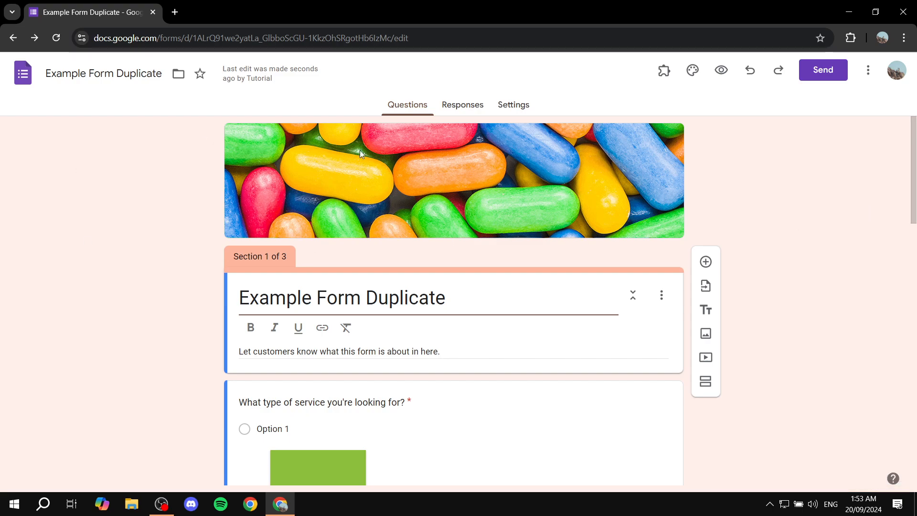
mouse_move(542, 348)
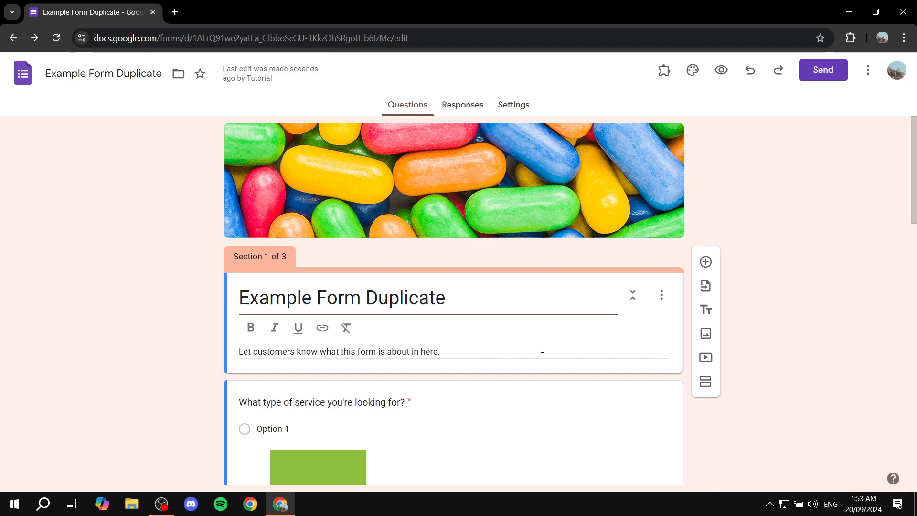
- Reopen formLimiter's Set limit panel from Add-ons, then close it again
left_click(663, 71)
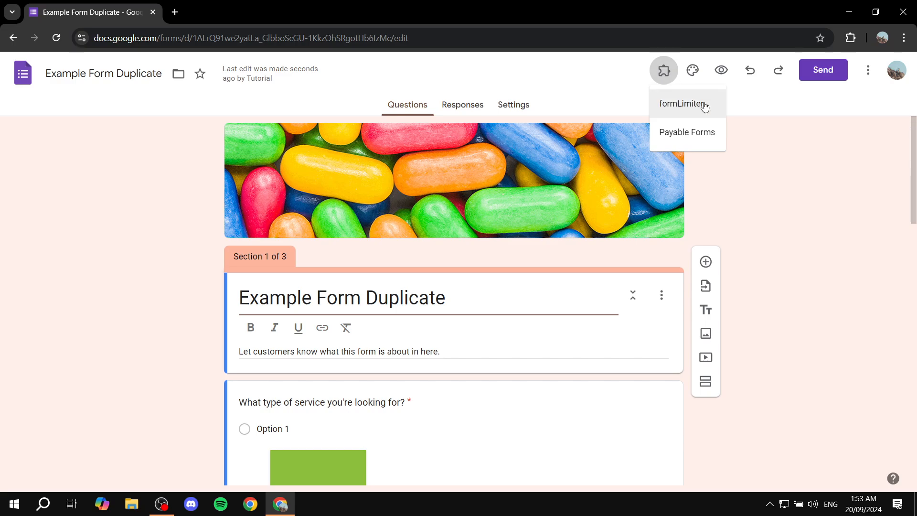
left_click(686, 103)
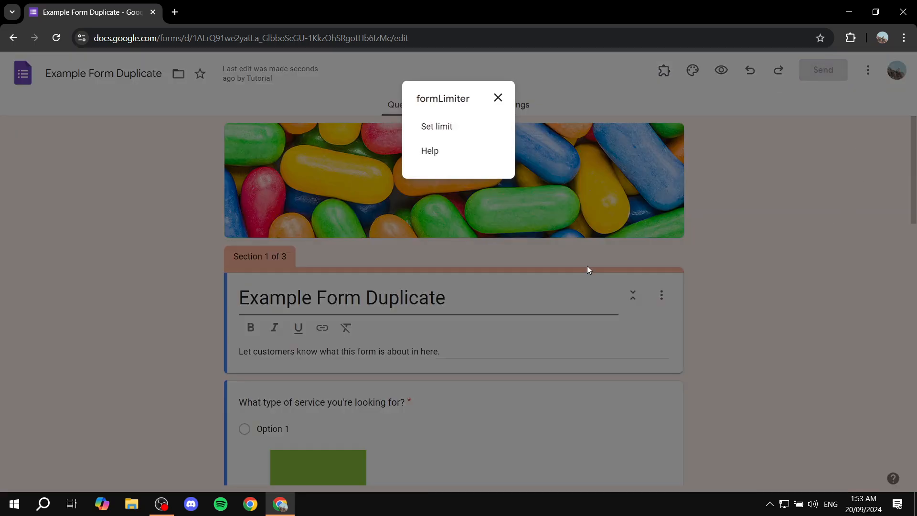
left_click(436, 126)
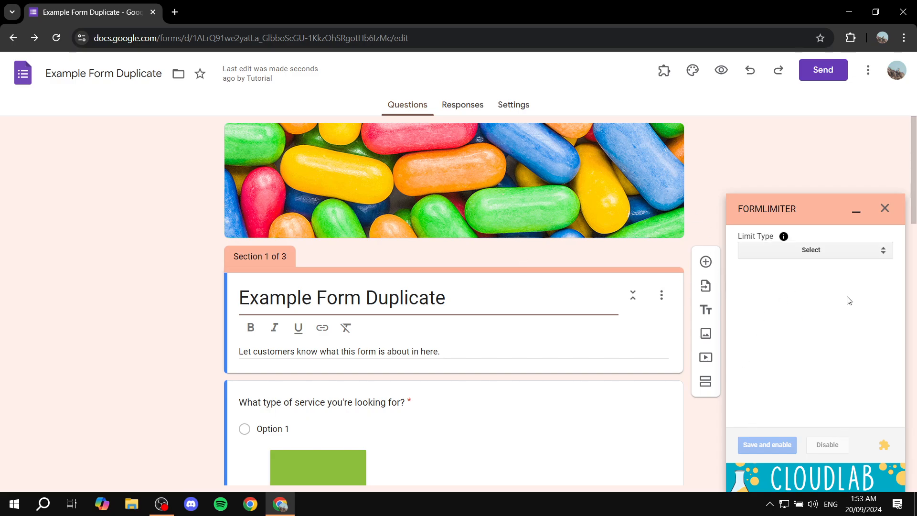
left_click(885, 208)
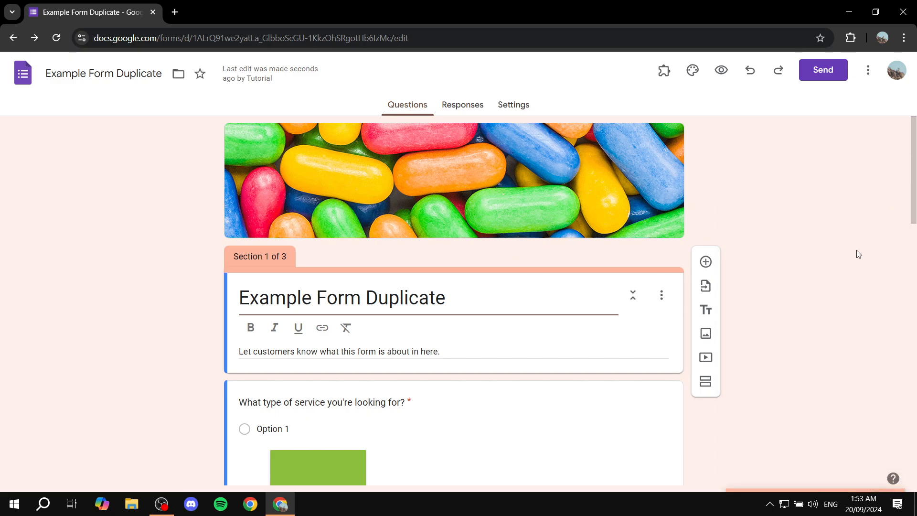
mouse_move(797, 195)
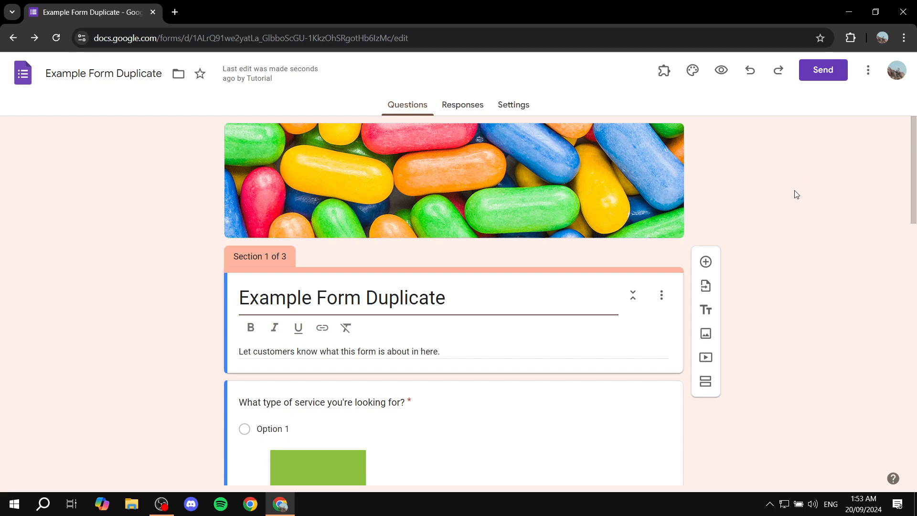
mouse_move(798, 193)
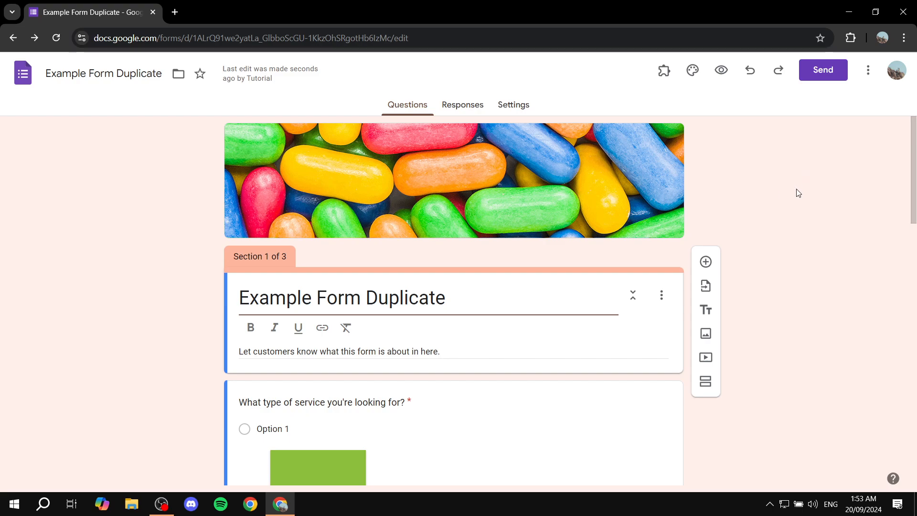